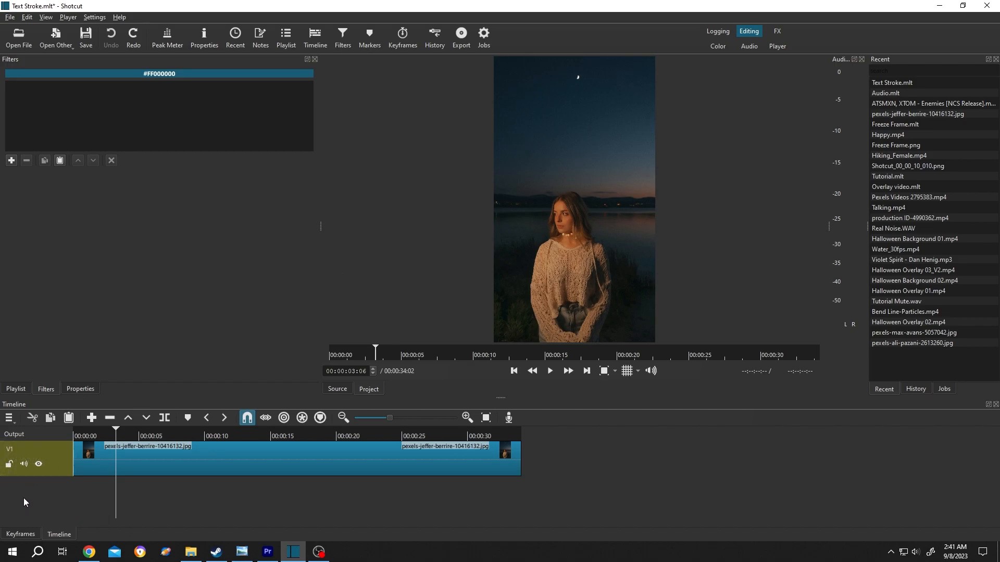
Insert a new empty video track V2 above the photo via Track Operations.
left_click(8, 418)
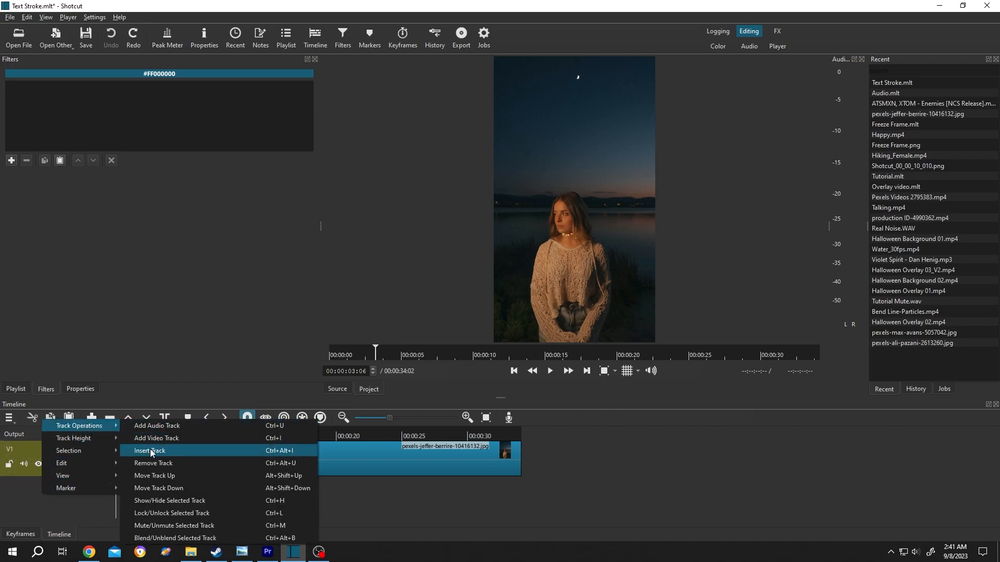
left_click(149, 451)
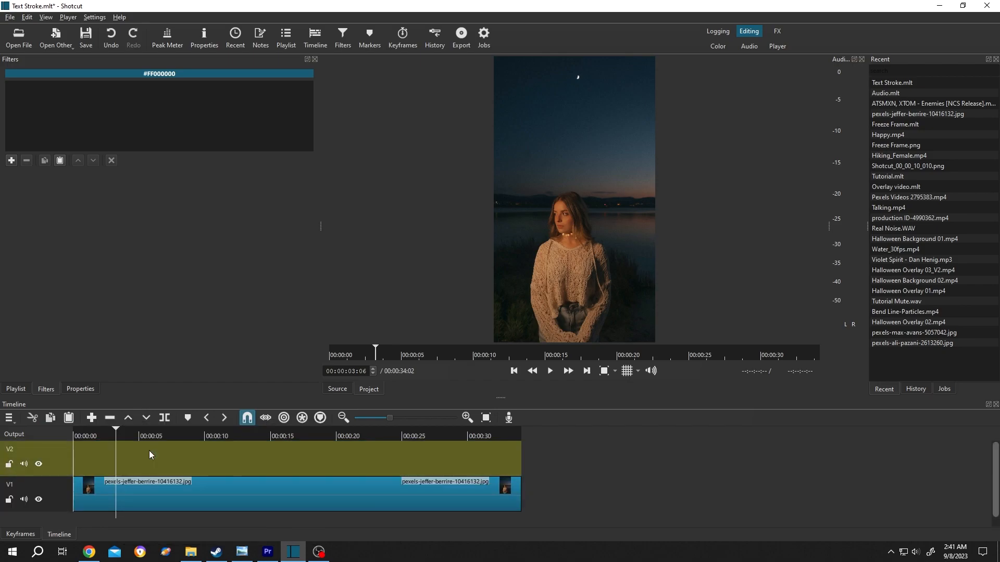
Create a colour clip from Other > Color using light yellow #ffff7f.
left_click(11, 160)
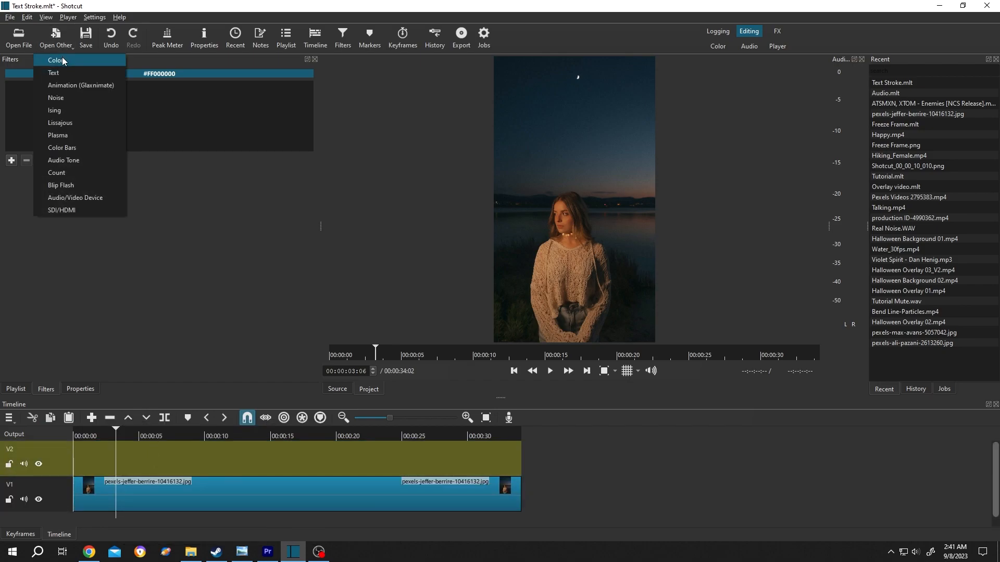
left_click(56, 59)
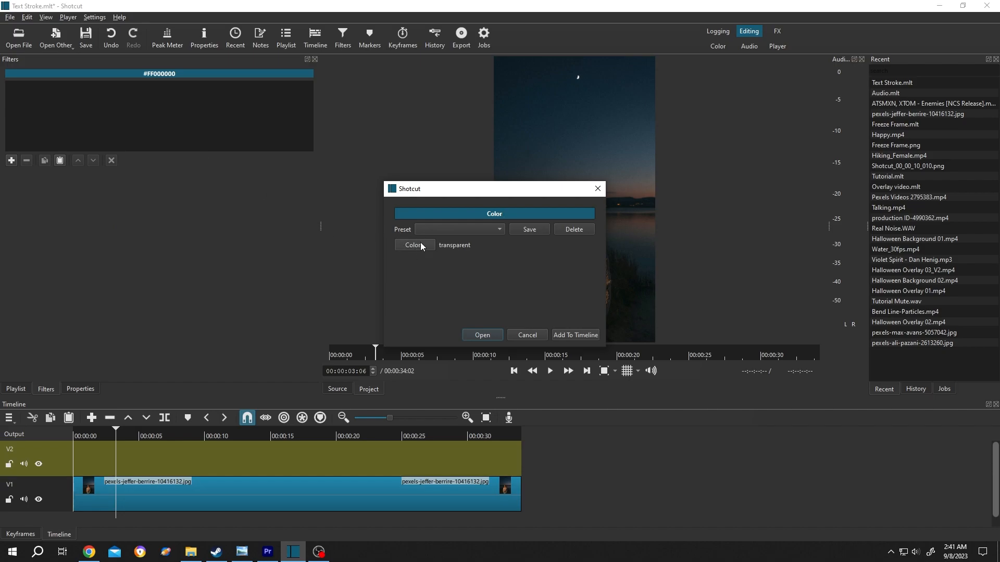
left_click(414, 244)
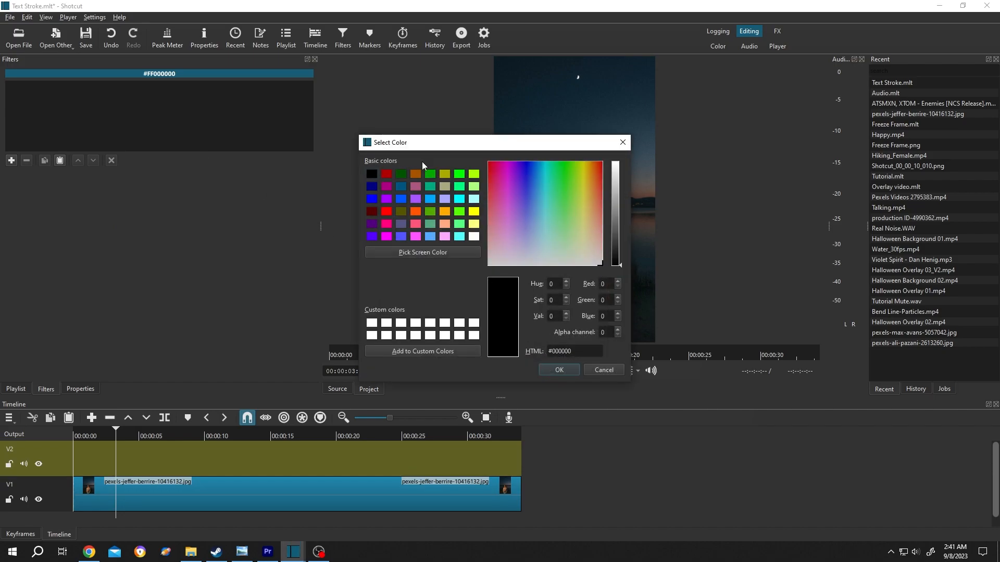
left_click(581, 214)
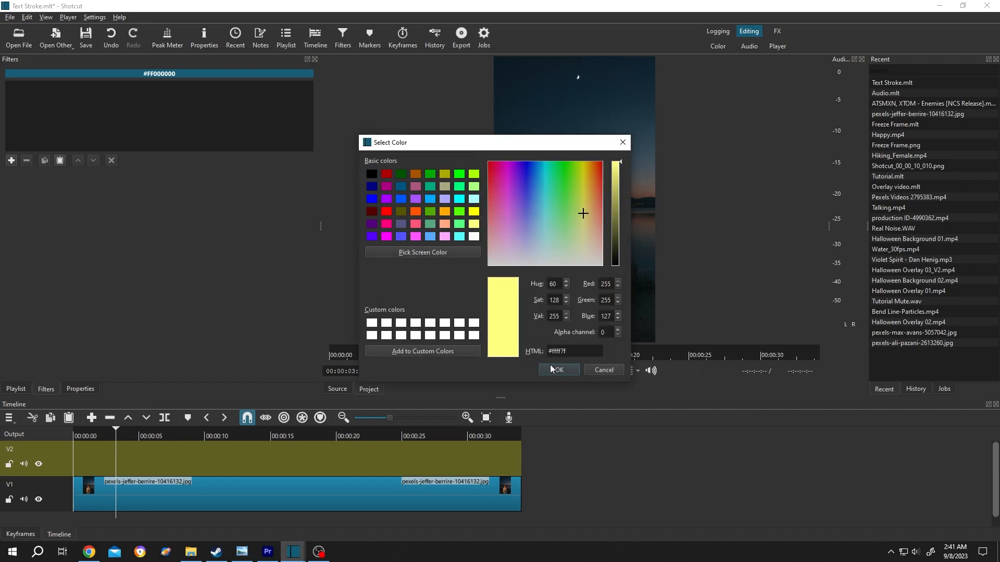
left_click(557, 370)
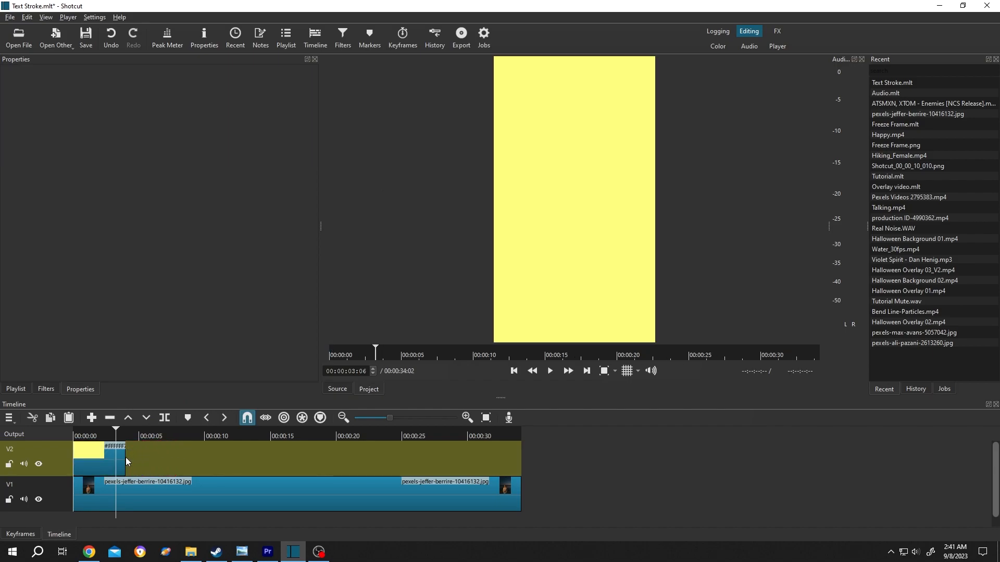
Stretch the yellow clip's right edge on V2 out to the end of the photo clip.
left_click_drag(126, 456, 475, 456)
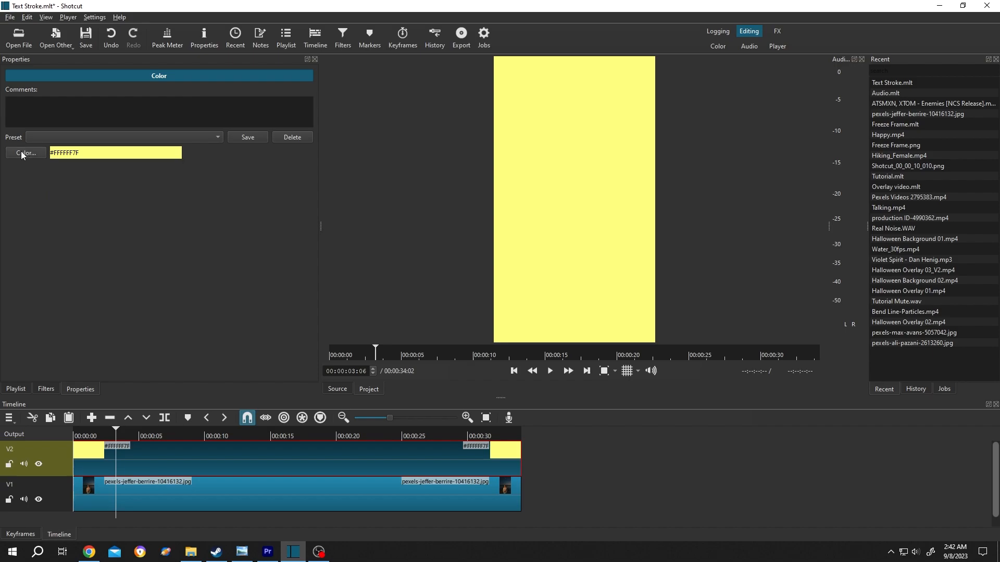
Set the colour clip's Alpha channel to 0 and select the now-transparent clip.
left_click(25, 152)
type("0")
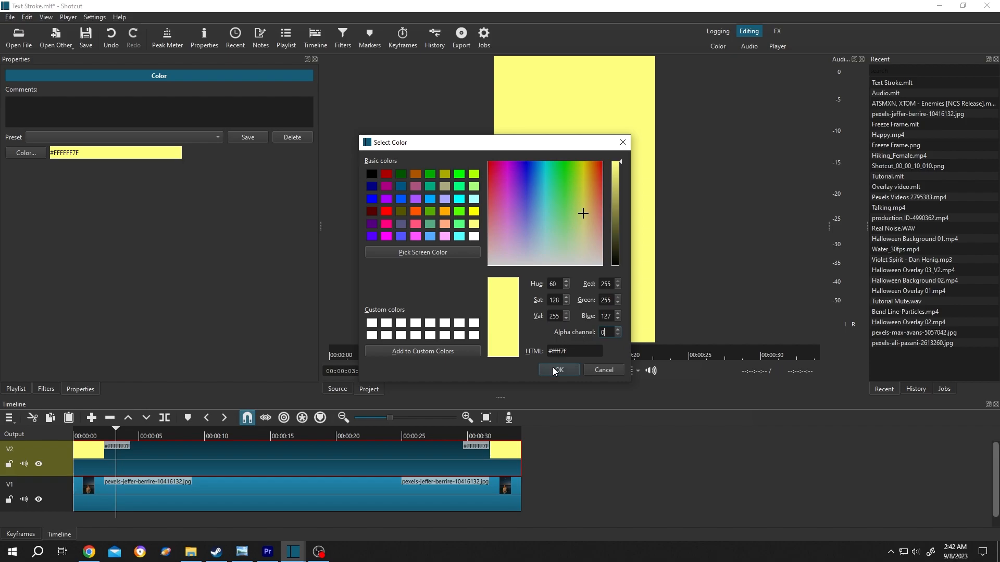
left_click(556, 370)
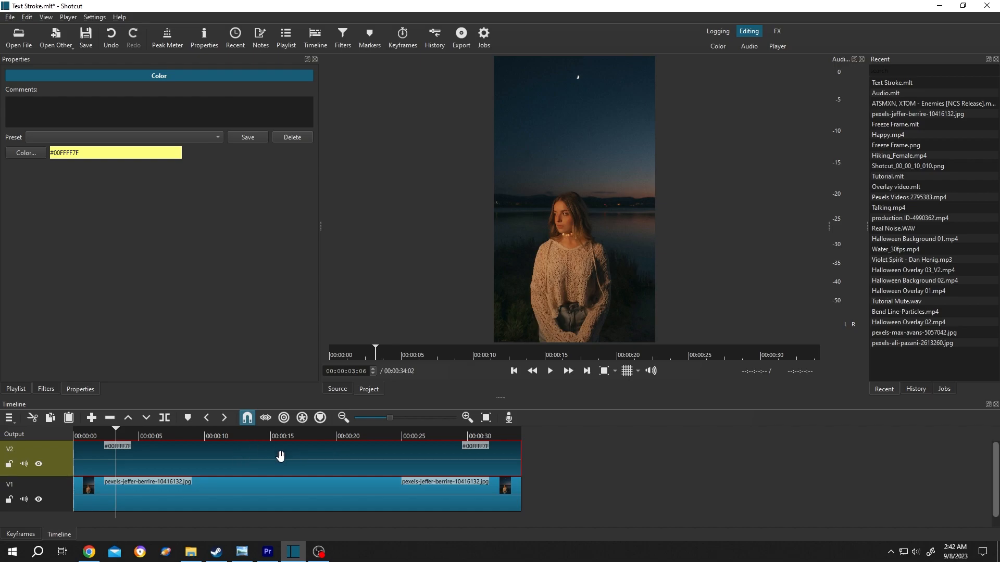
left_click(44, 388)
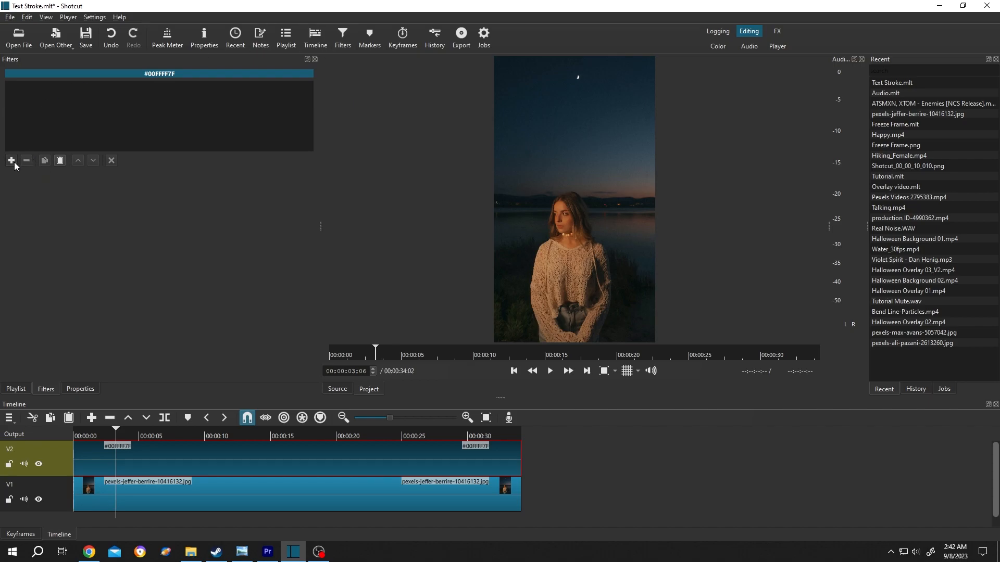
Search the filter list for 'text' and apply the Text: Simple filter.
left_click(11, 160)
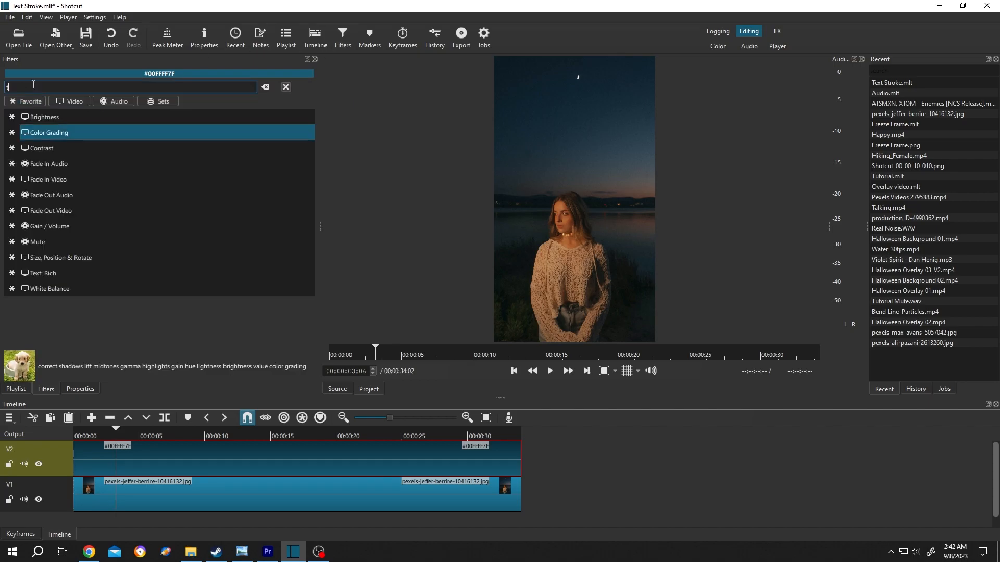
type("text")
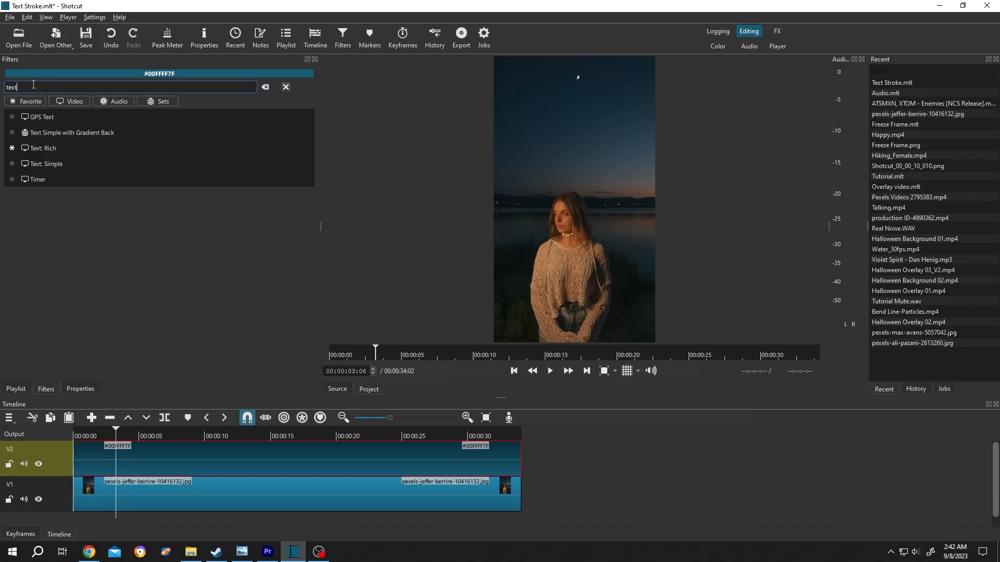
left_click(45, 163)
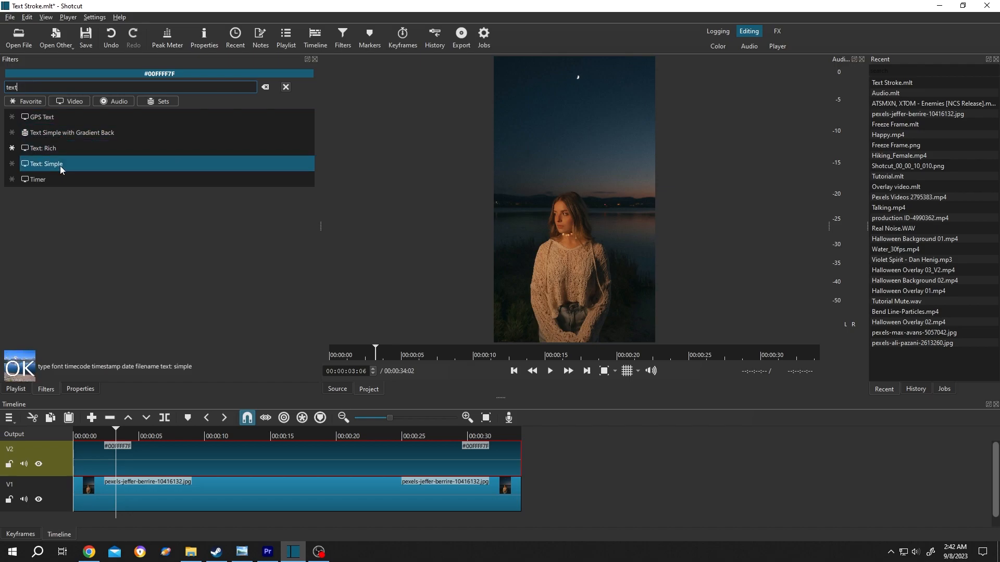
double_click(45, 163)
type("T")
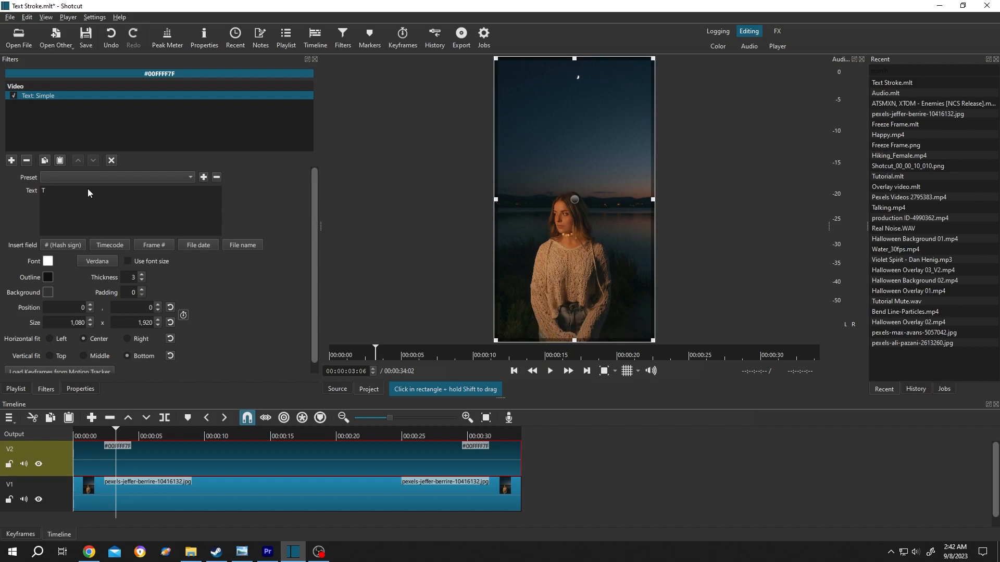
Enter 'TEXT', set font to Roboto Bk Bold size 300, and drag the caption to the top of the frame.
type("EXT")
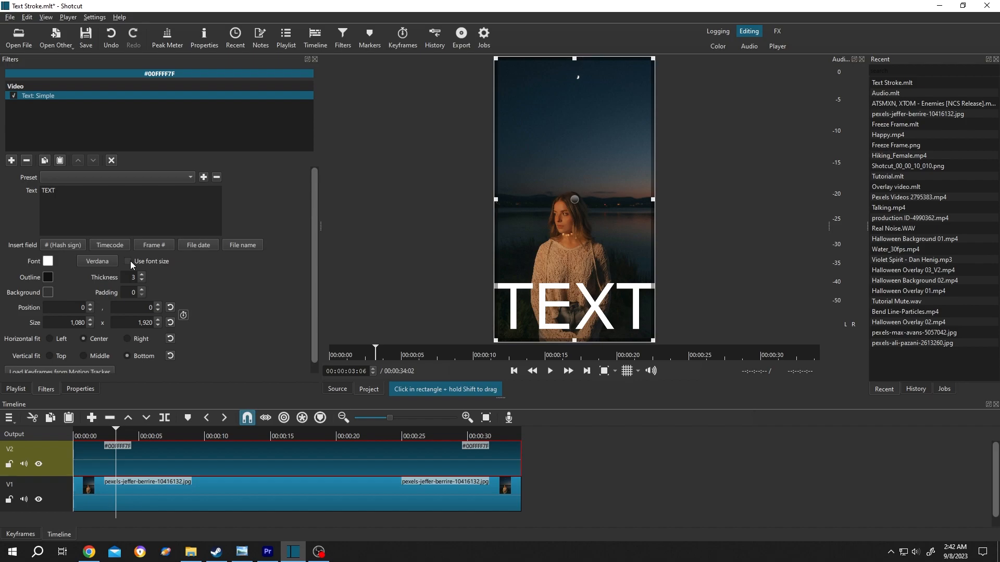
left_click(127, 261)
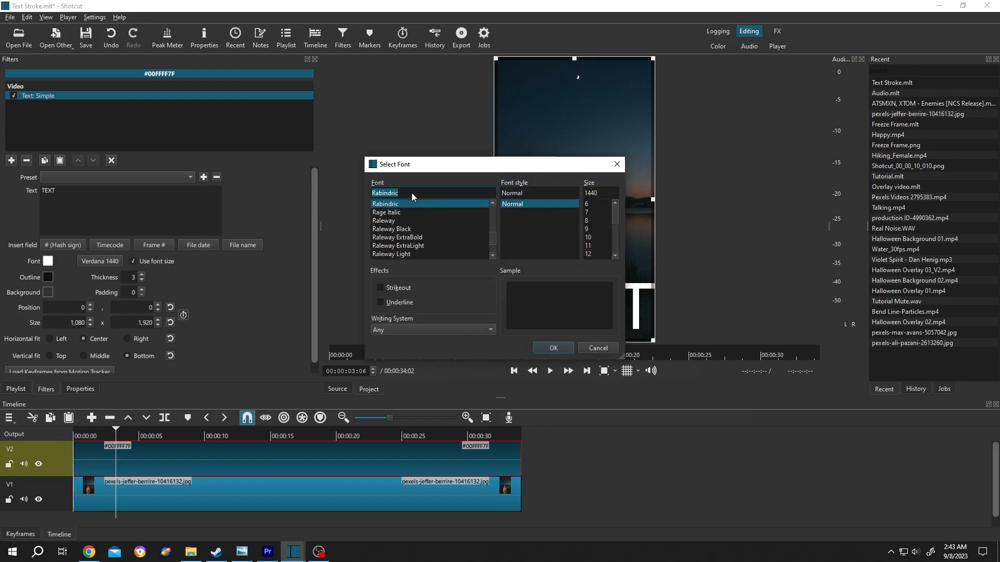
left_click(385, 192)
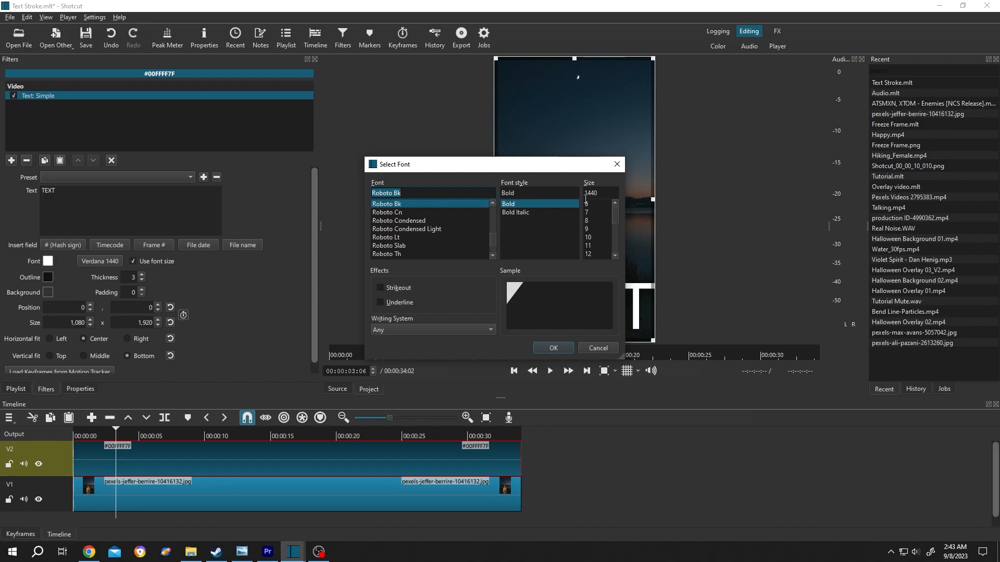
left_click(596, 193)
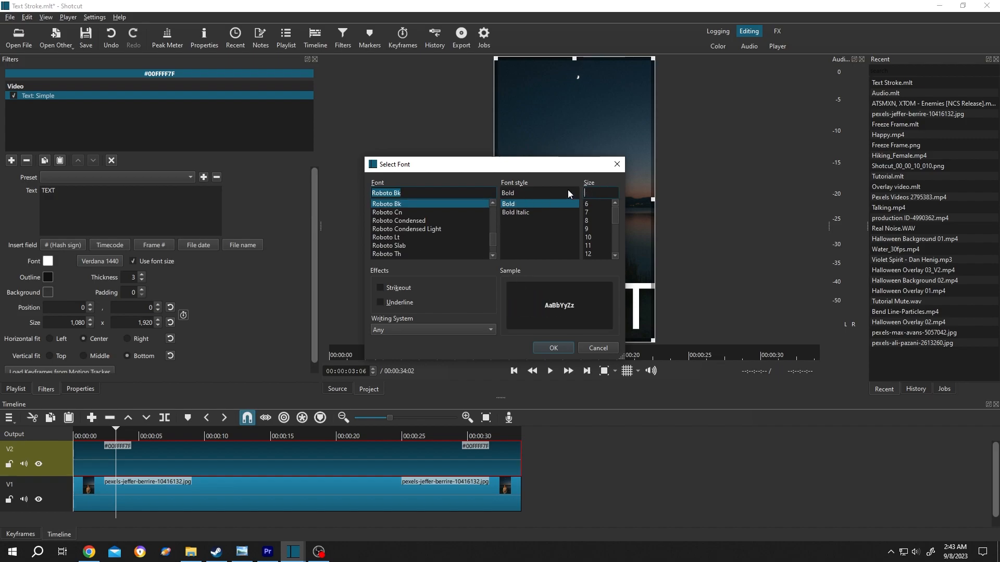
type("300")
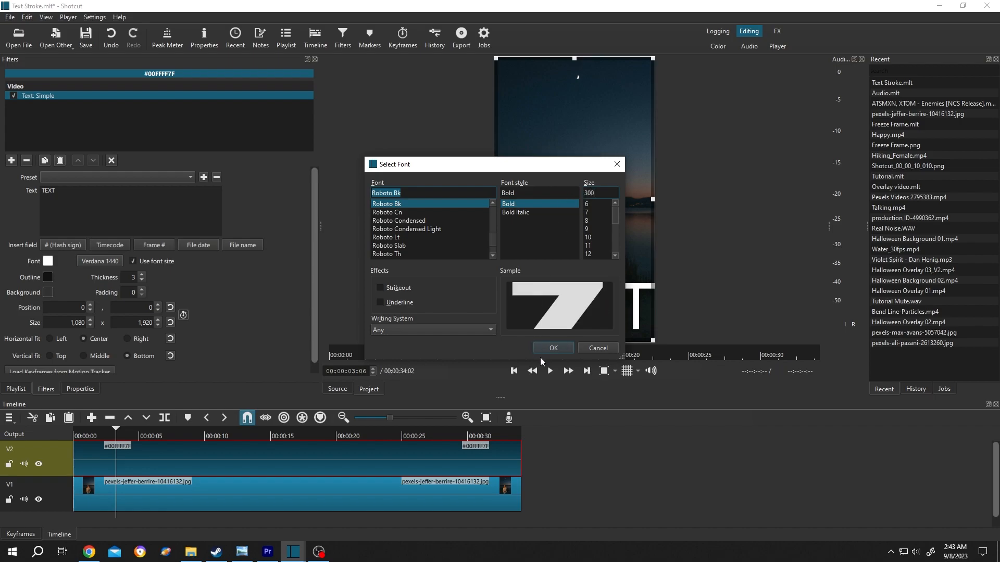
left_click(552, 347)
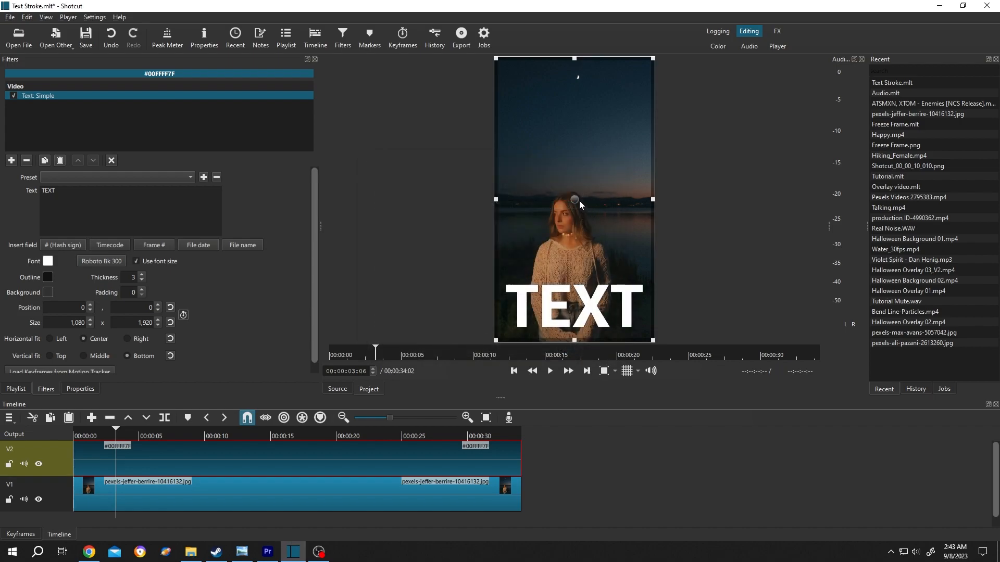
left_click_drag(574, 199, 574, 57)
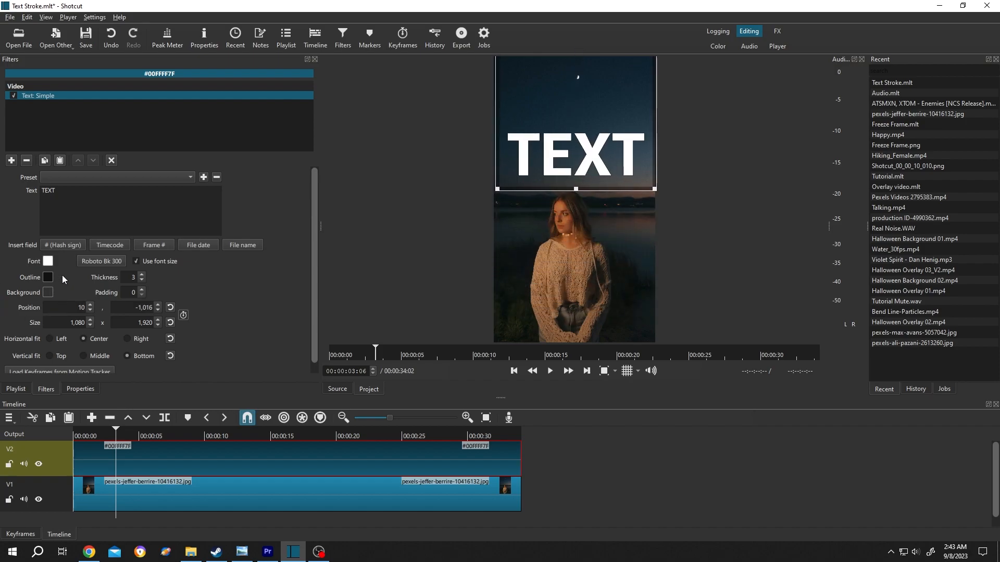
Open the Font color swatch to set the TEXT fill's Alpha channel to 0.
left_click(48, 260)
type("0")
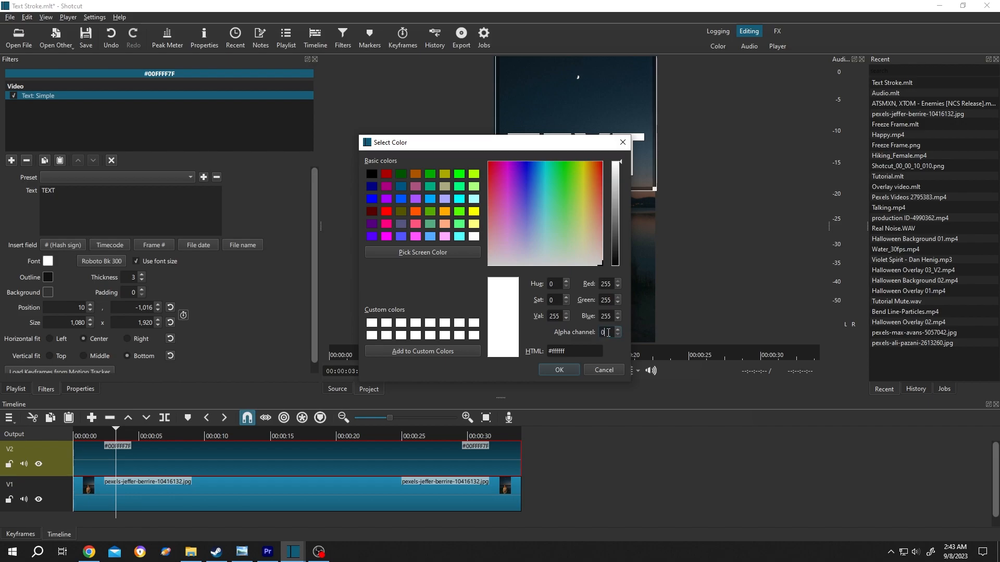
mouse_move(592, 329)
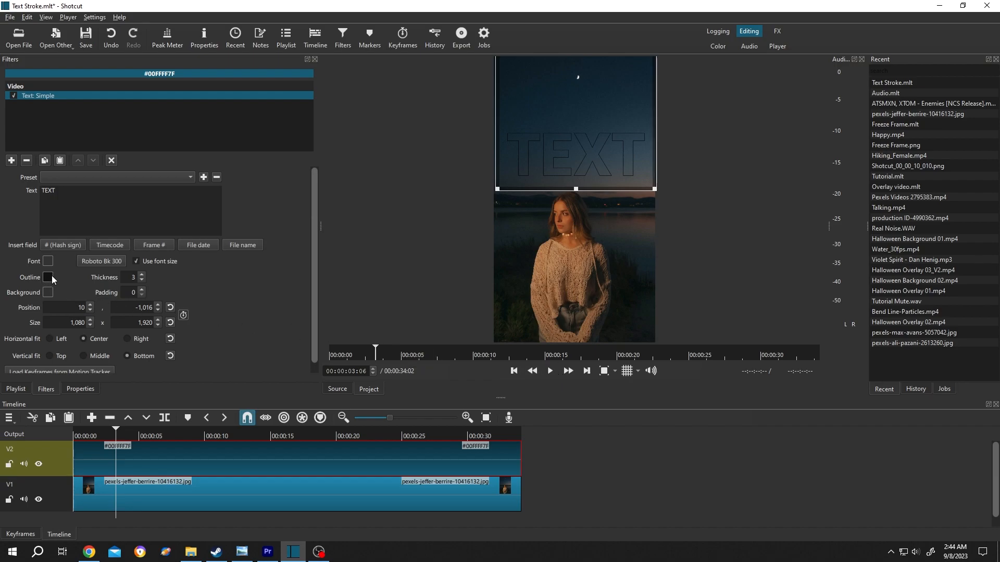
Set the outline colour to light yellow #ffff7f and raise its thickness toward 13.
left_click(46, 277)
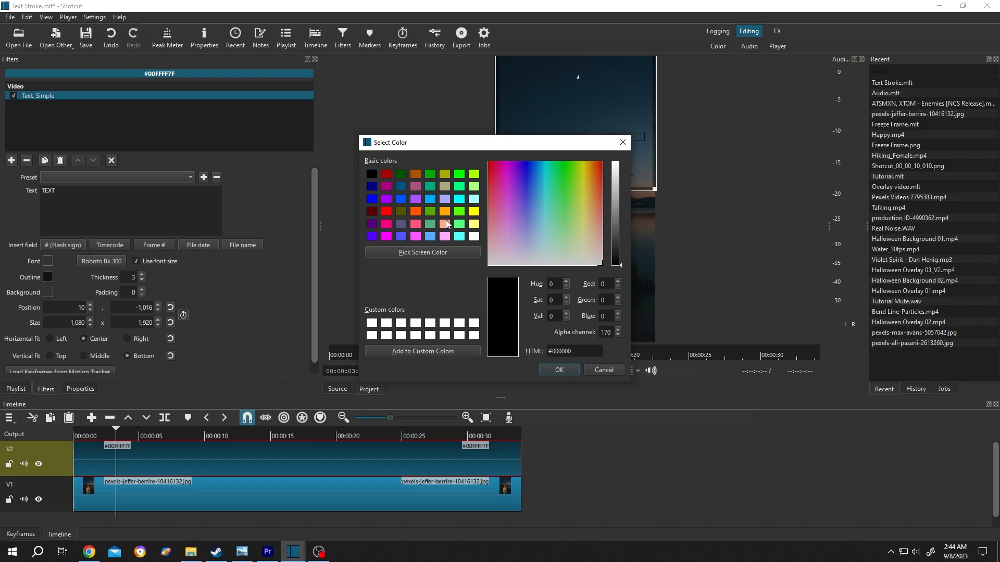
left_click(583, 213)
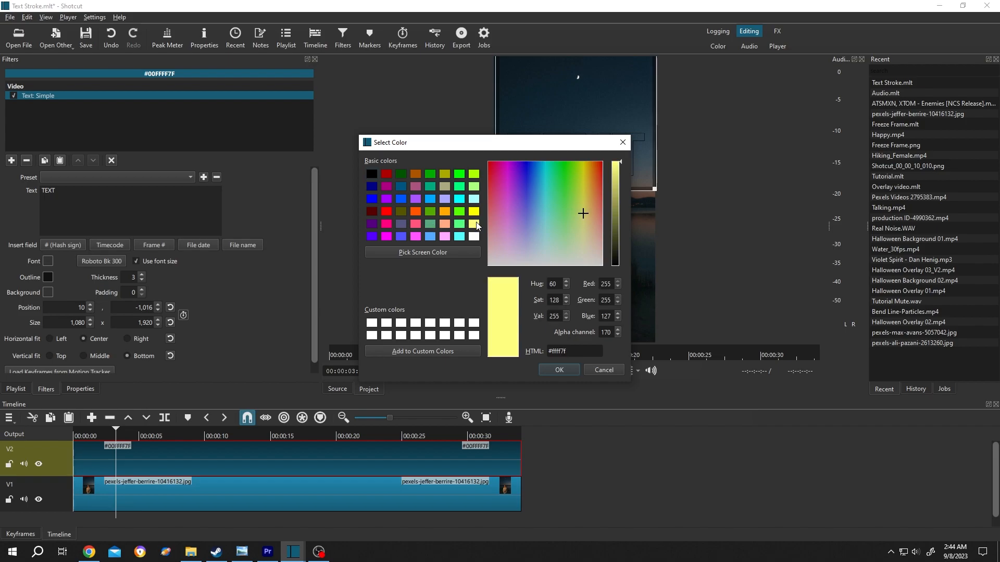
left_click(557, 370)
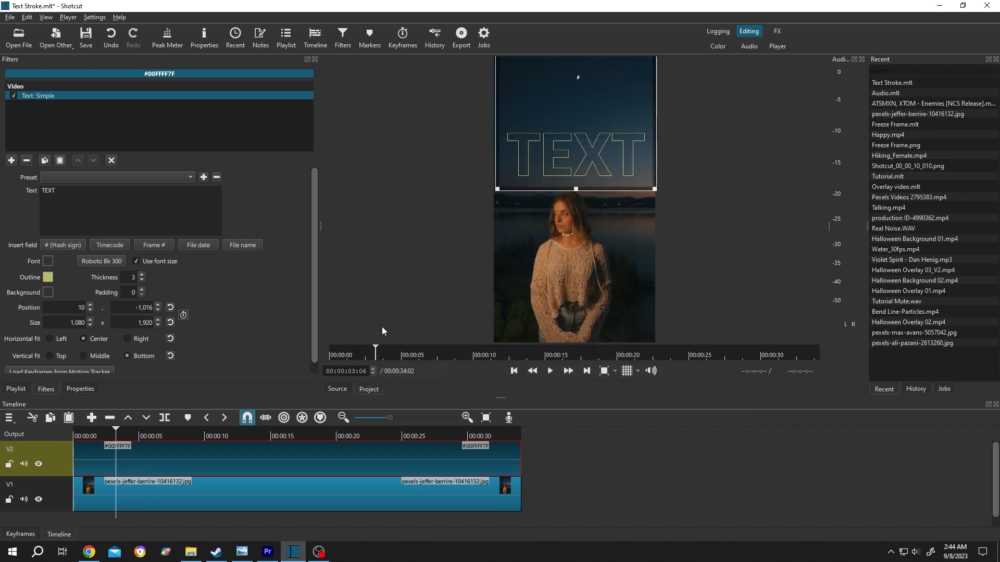
left_click(141, 274)
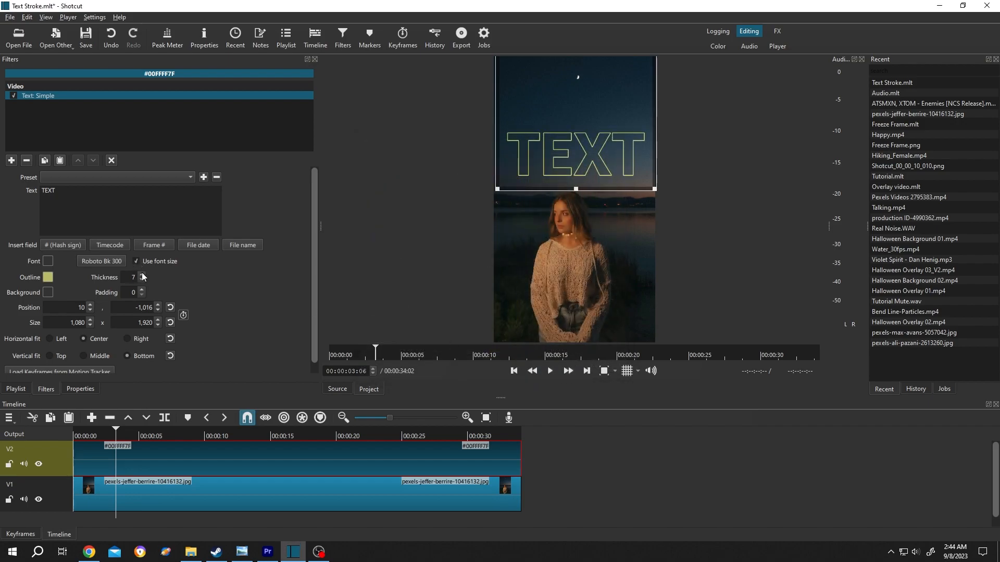
left_click(143, 274)
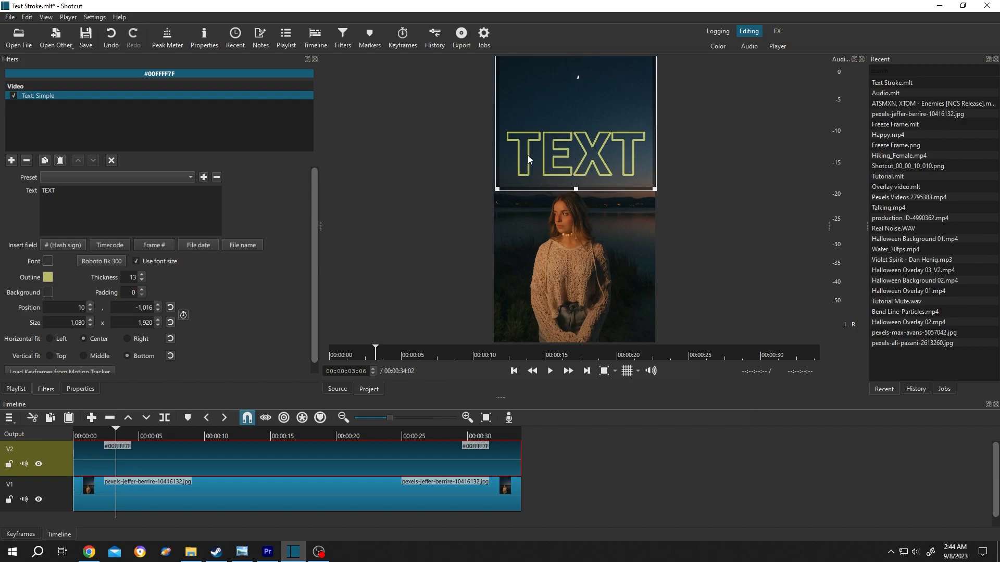
mouse_move(562, 170)
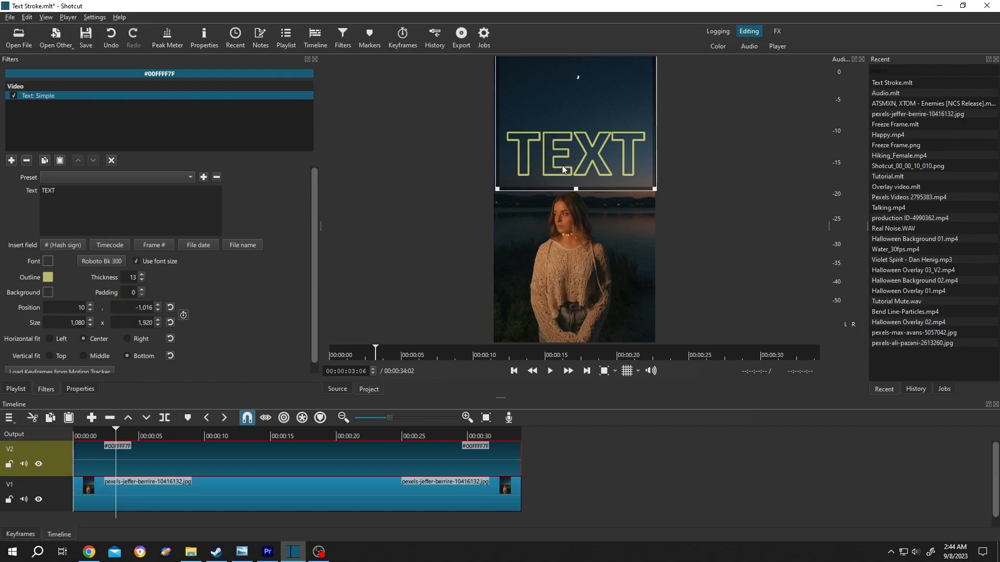
mouse_move(542, 170)
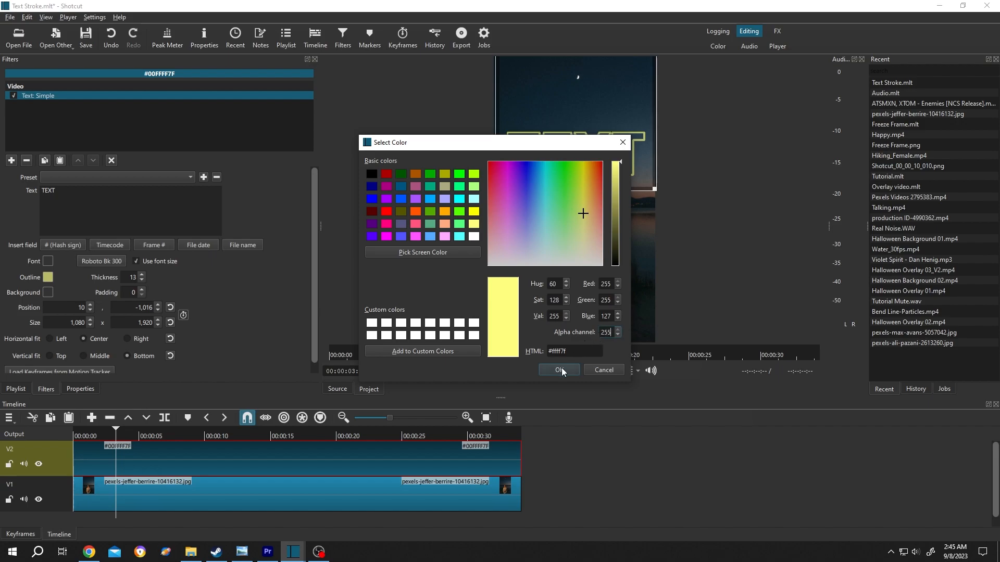
Confirm the outline at Alpha 255 fully opaque and select track V2 to view its filters.
left_click(558, 370)
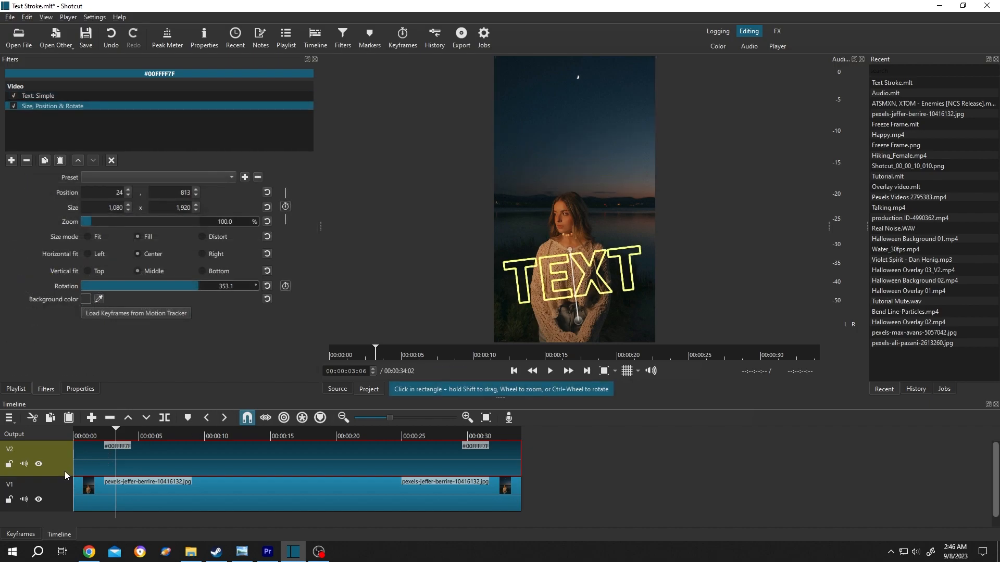
left_click(35, 456)
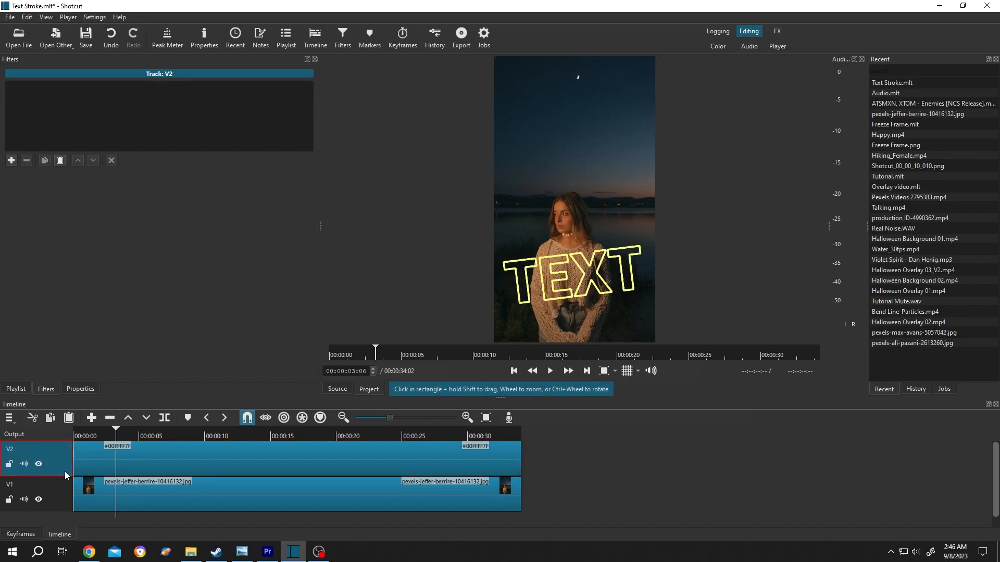